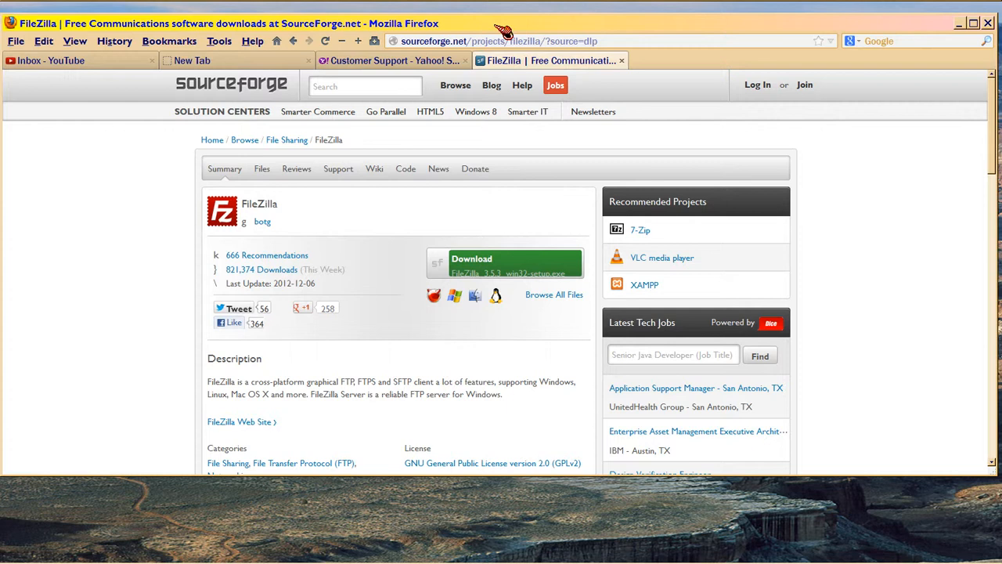
mouse_move(457, 87)
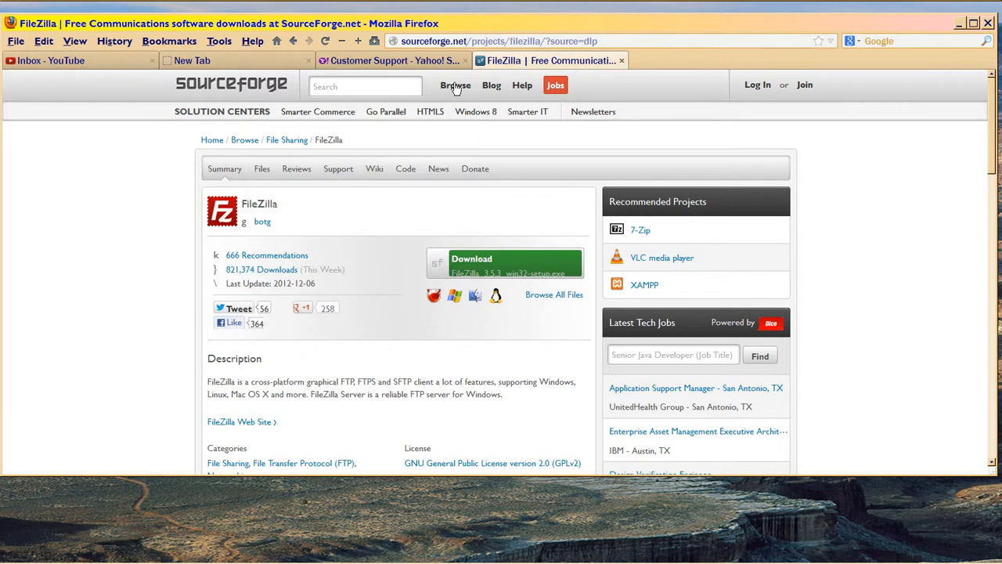
mouse_move(149, 178)
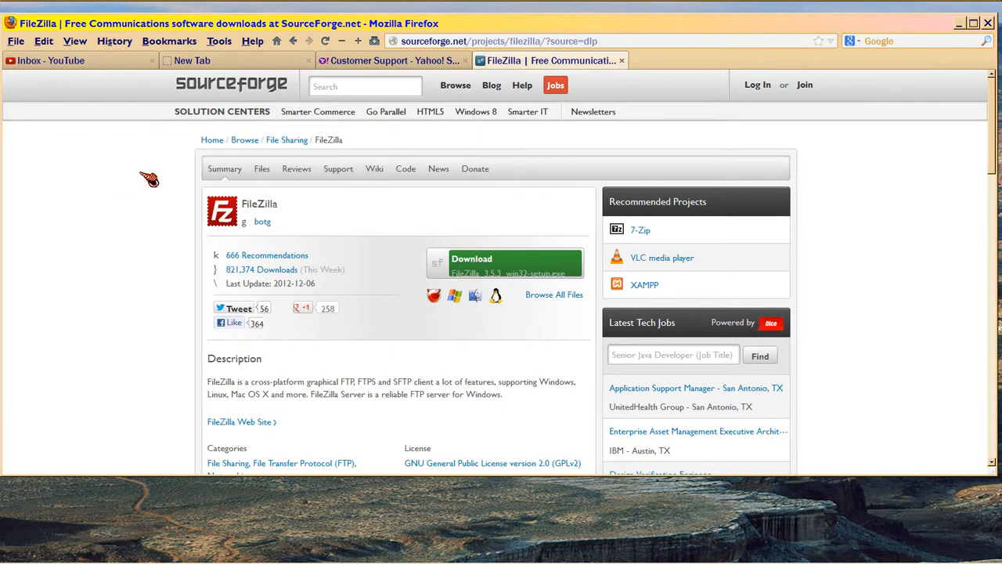
mouse_move(142, 188)
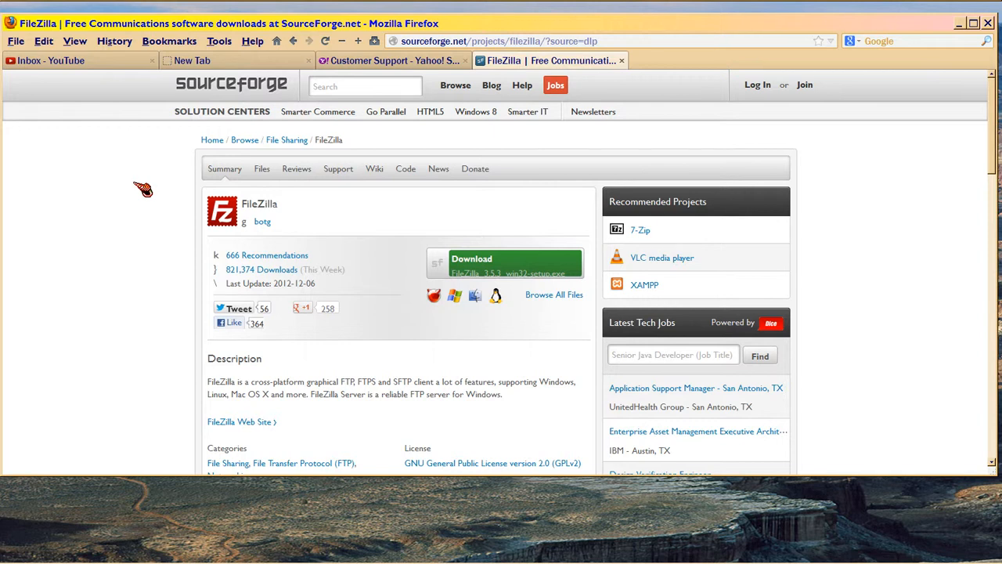
mouse_move(155, 182)
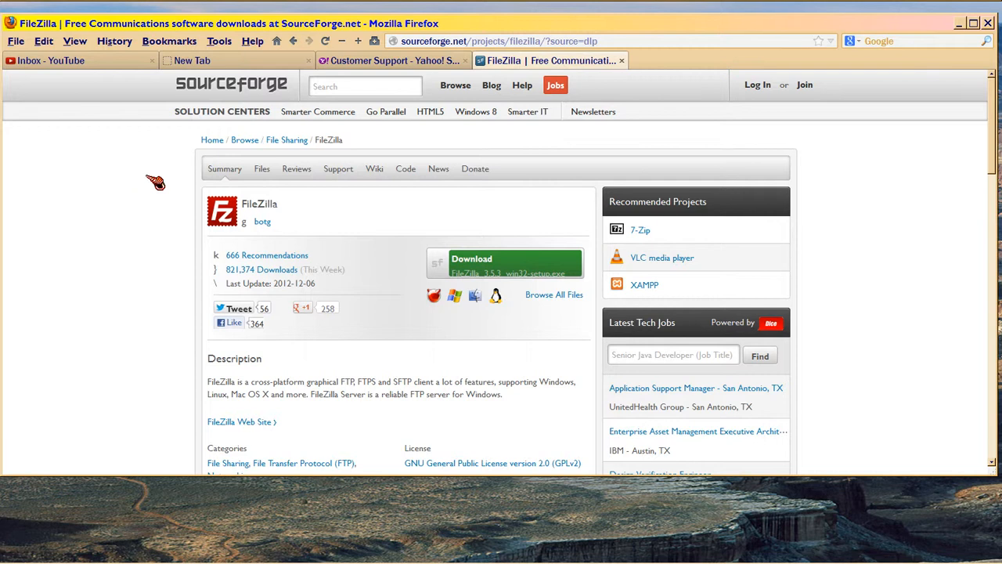
mouse_move(300, 45)
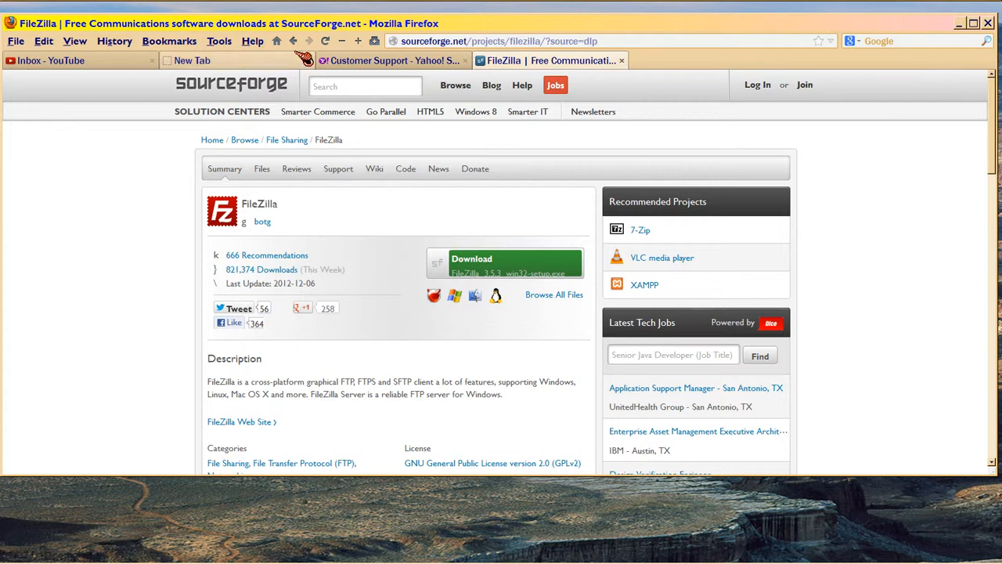
mouse_move(294, 40)
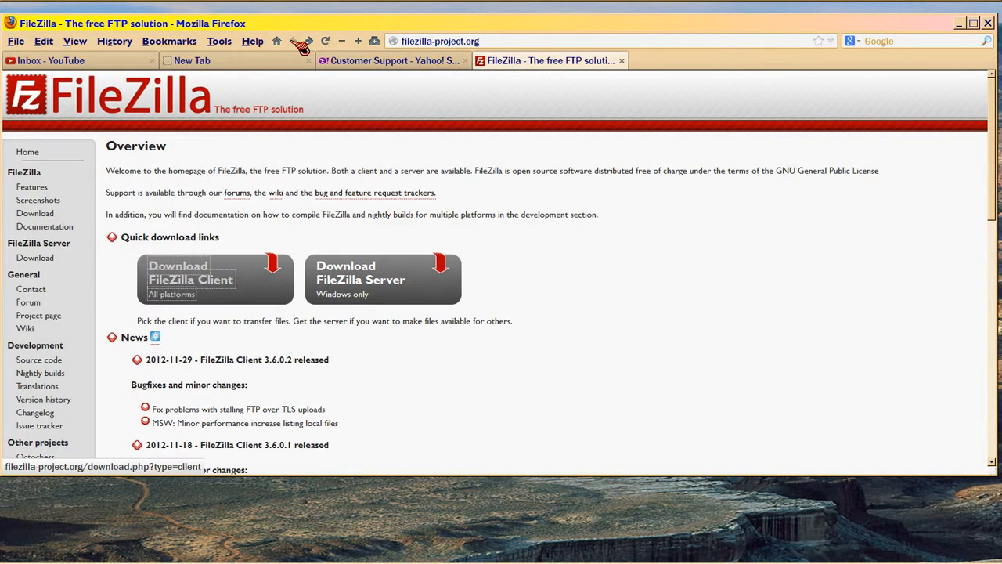
mouse_move(332, 324)
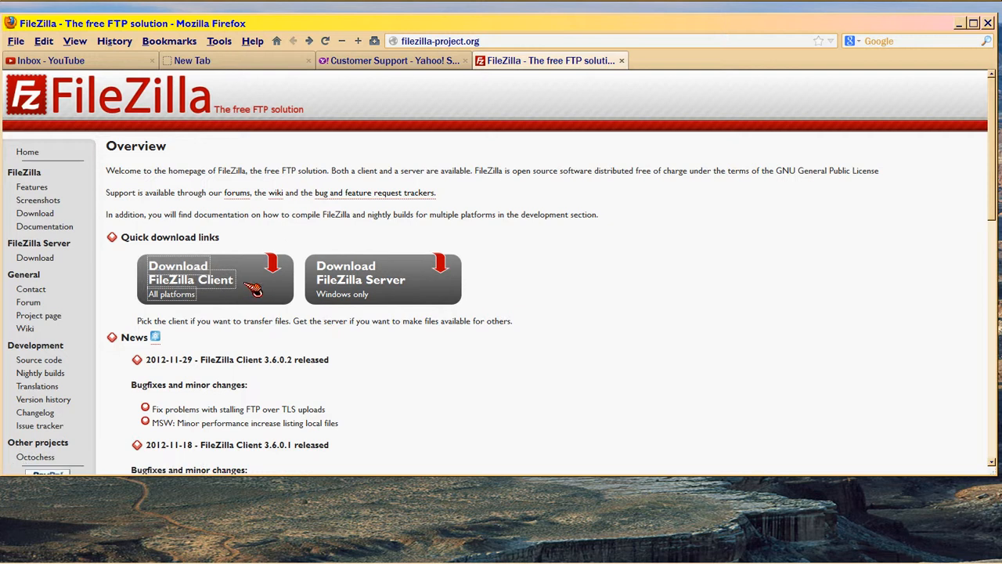
mouse_move(401, 290)
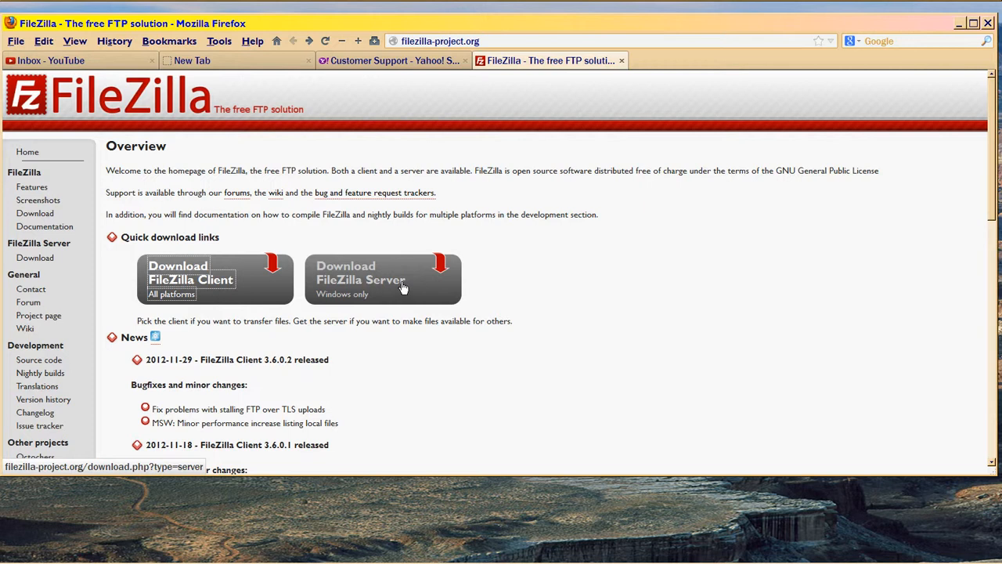
mouse_move(406, 283)
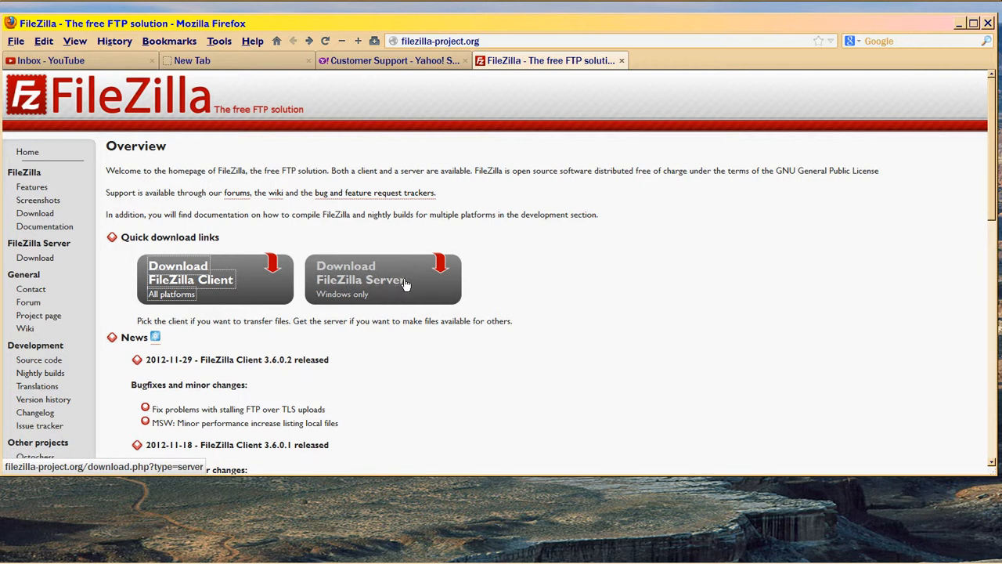
mouse_move(254, 285)
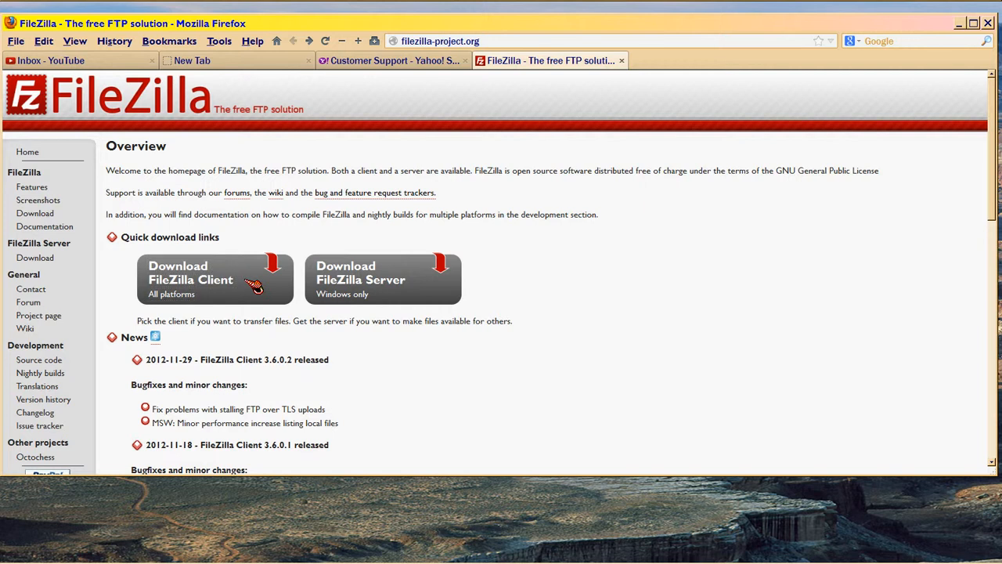
mouse_move(401, 383)
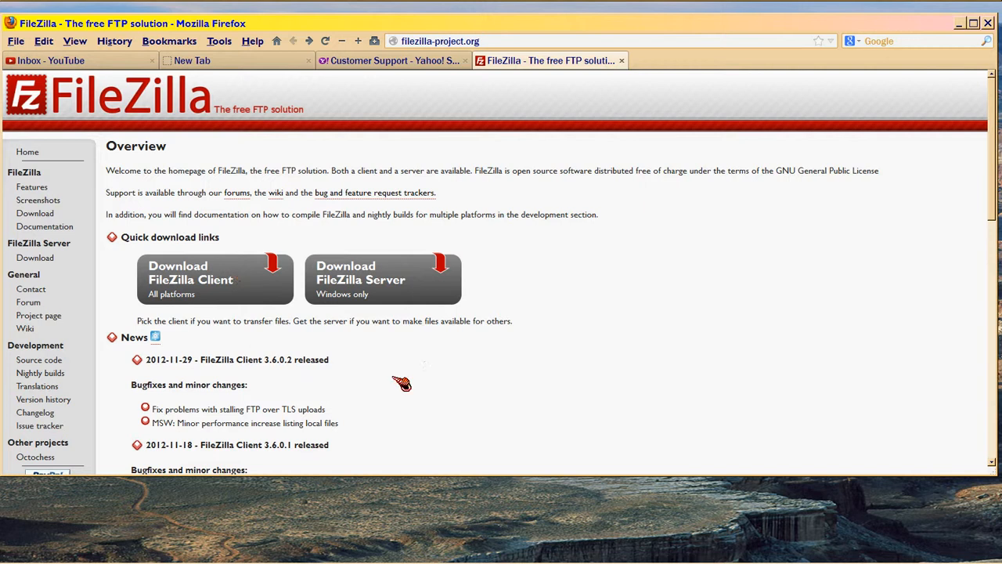
mouse_move(280, 275)
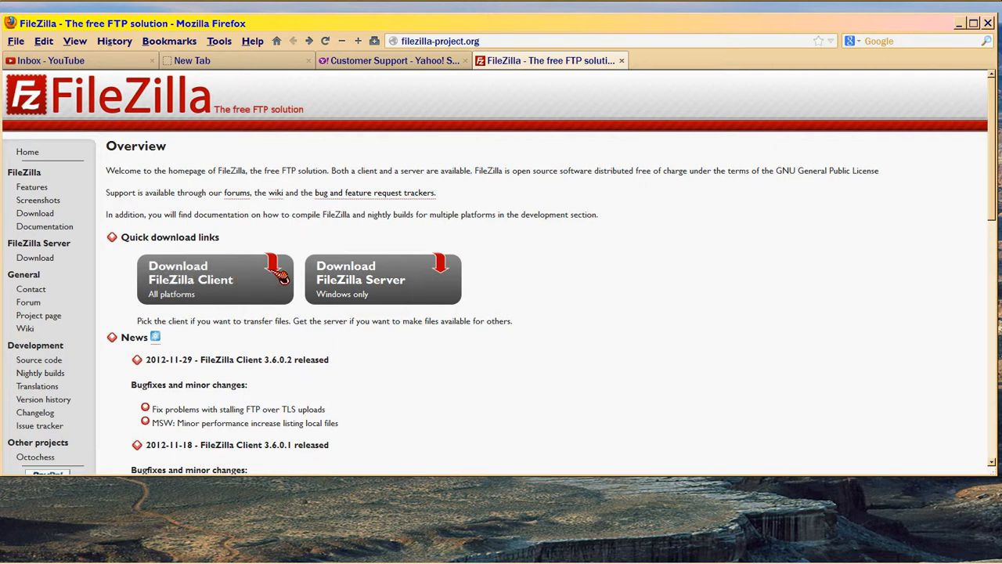
scroll("down", 3)
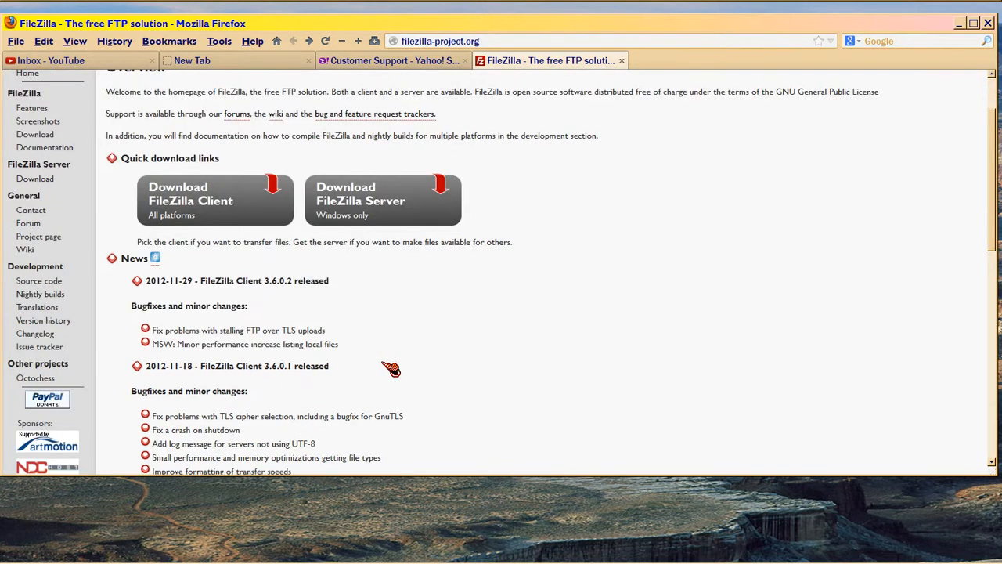
scroll("up", 3)
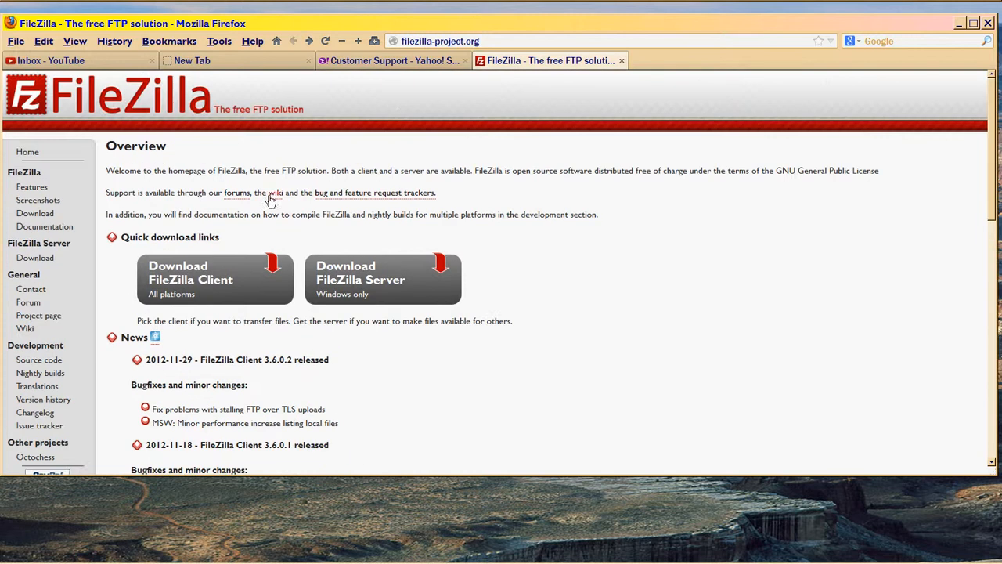
mouse_move(197, 285)
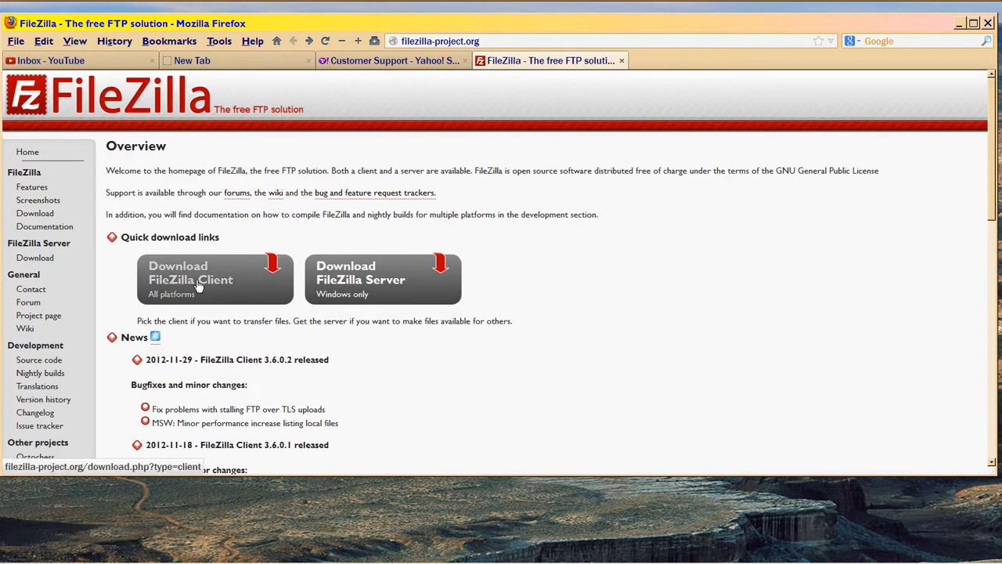
mouse_move(227, 282)
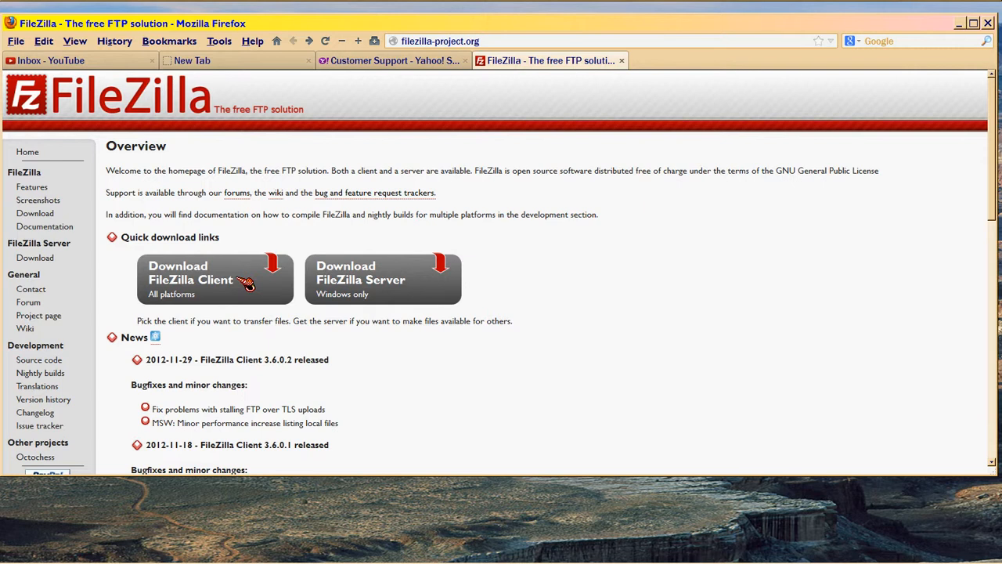
mouse_move(290, 272)
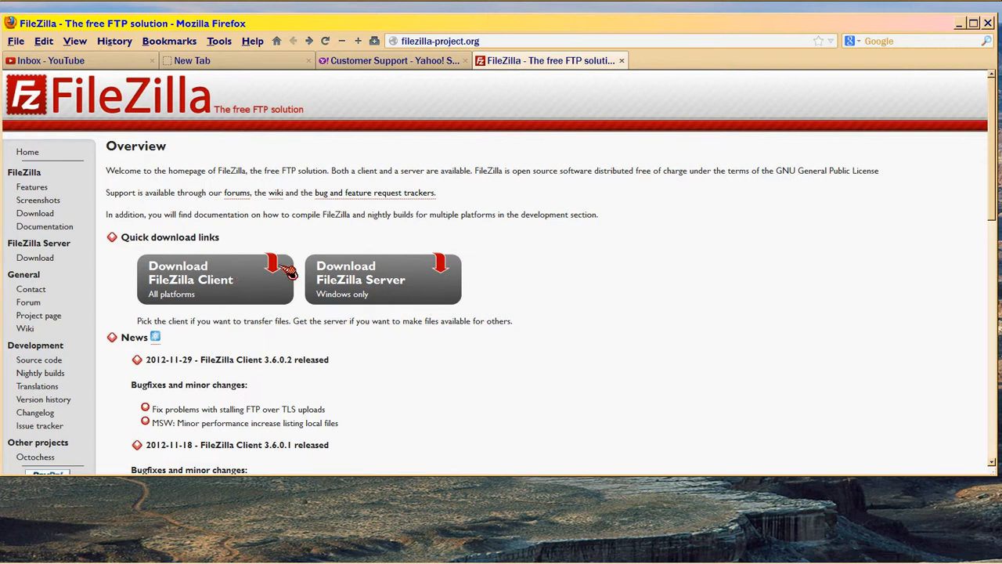
mouse_move(357, 347)
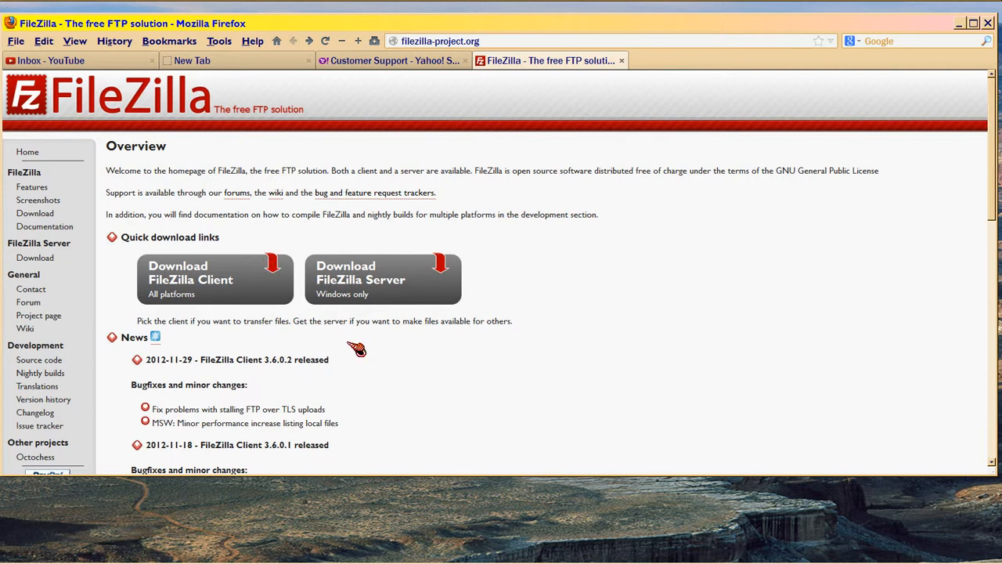
mouse_move(319, 141)
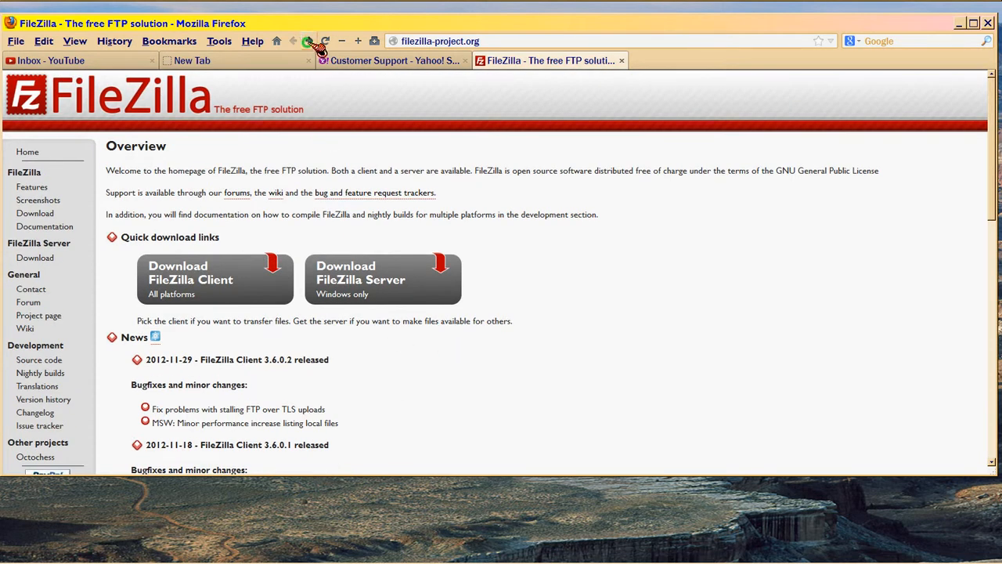
left_click(191, 279)
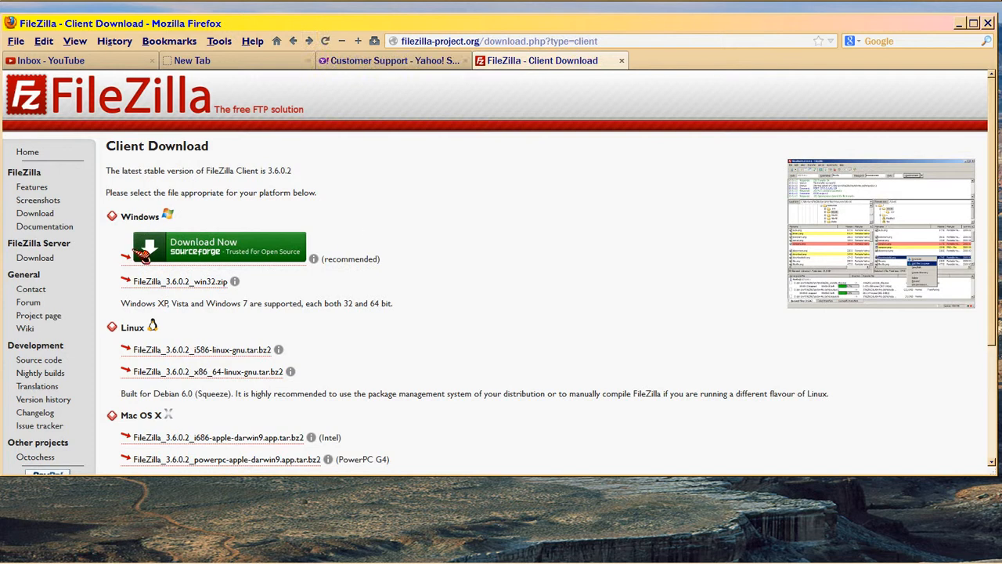
mouse_move(288, 254)
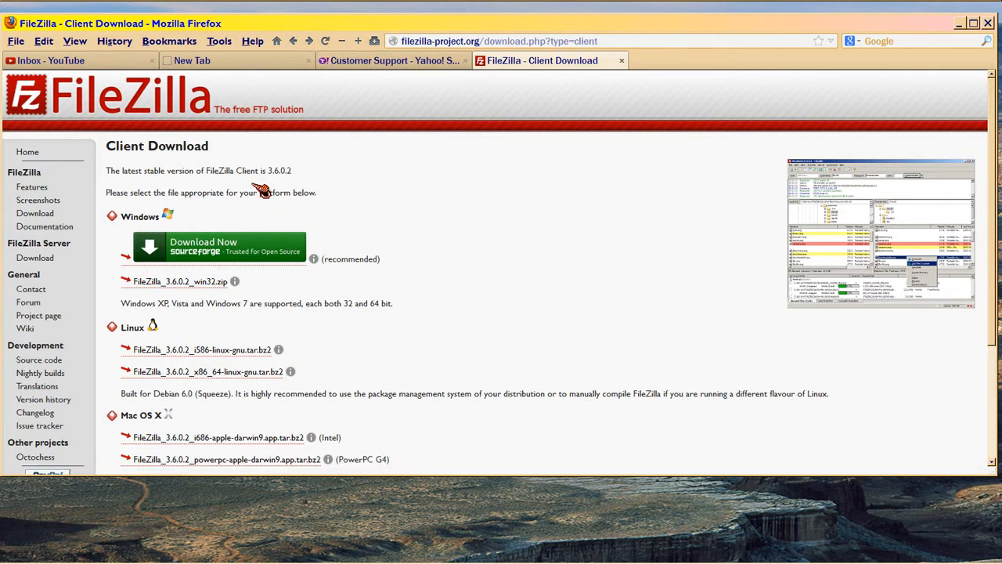
mouse_move(400, 282)
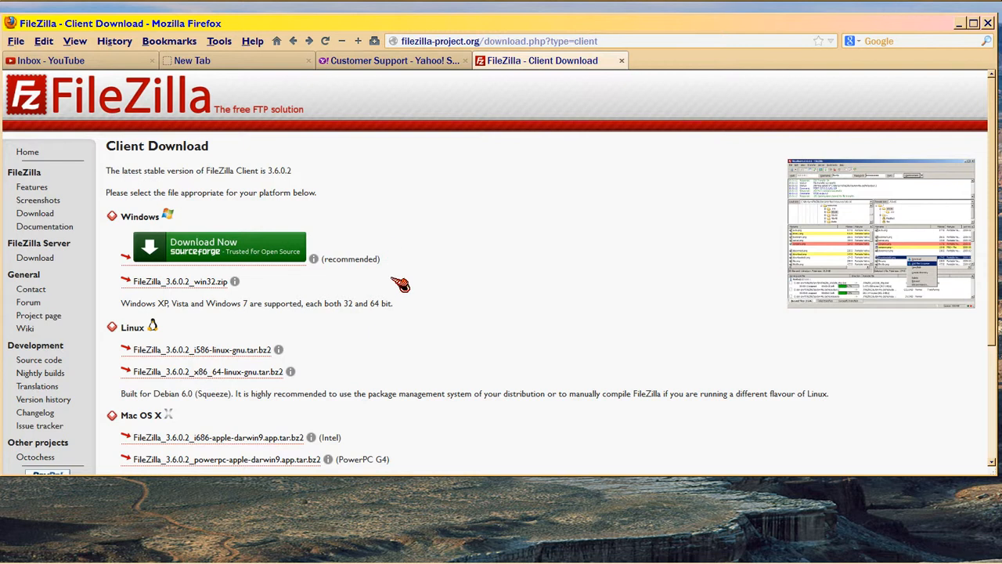
scroll("down", 3)
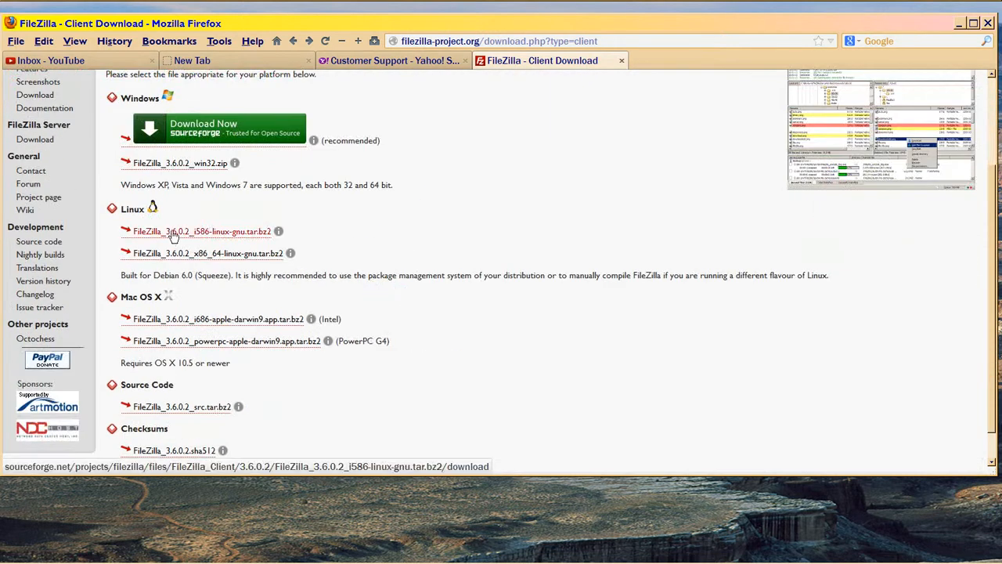
mouse_move(199, 344)
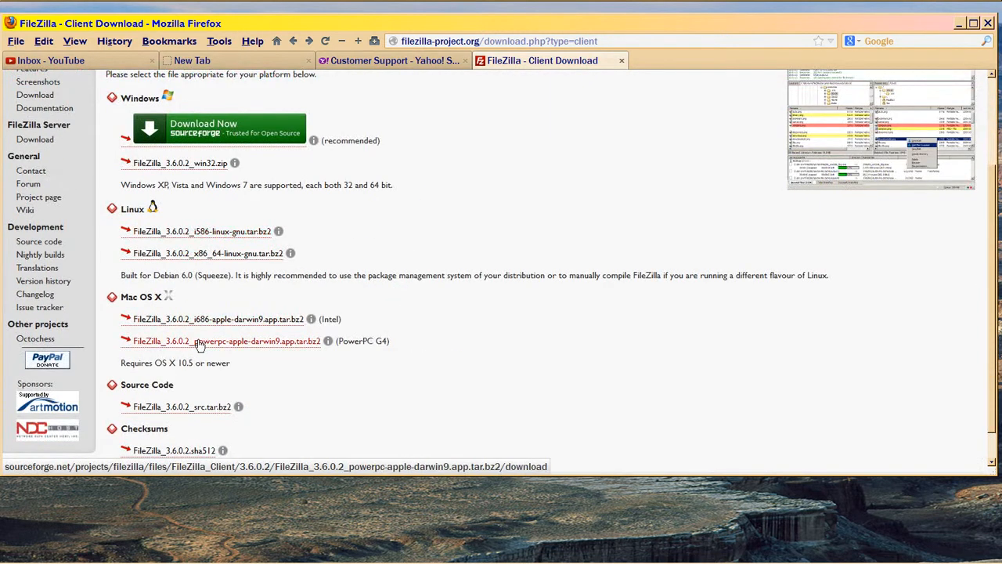
scroll("down", 3)
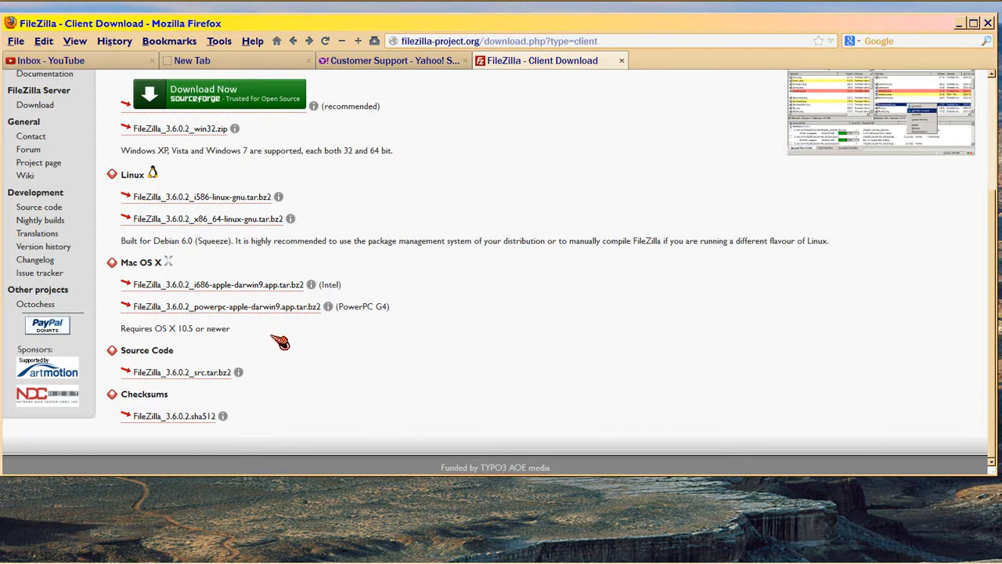
mouse_move(182, 373)
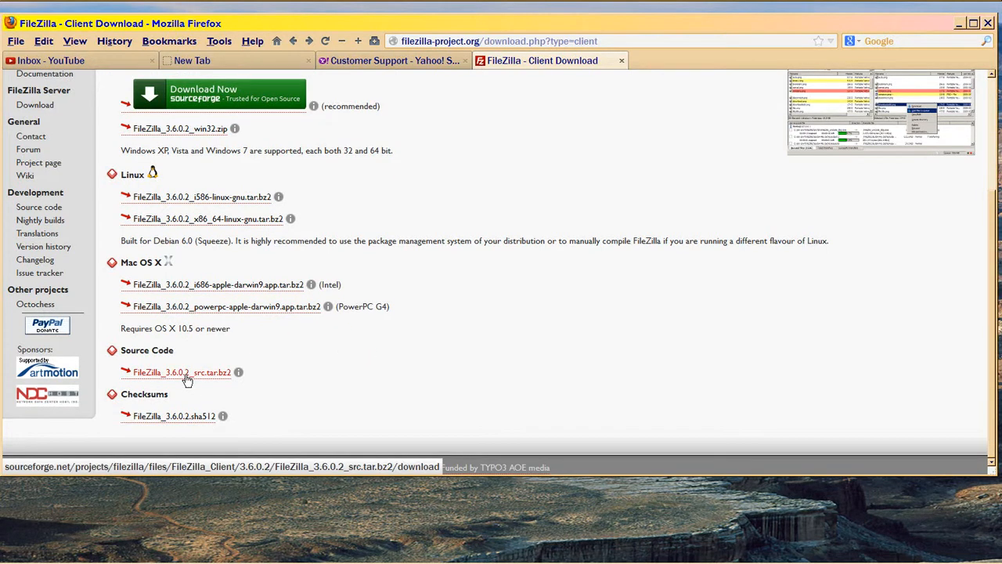
mouse_move(172, 417)
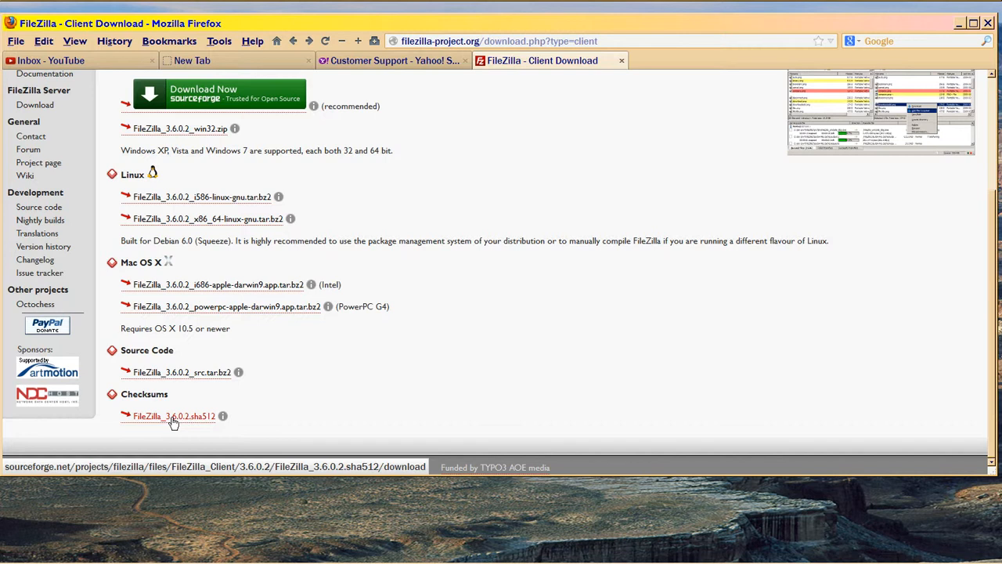
scroll("up", 3)
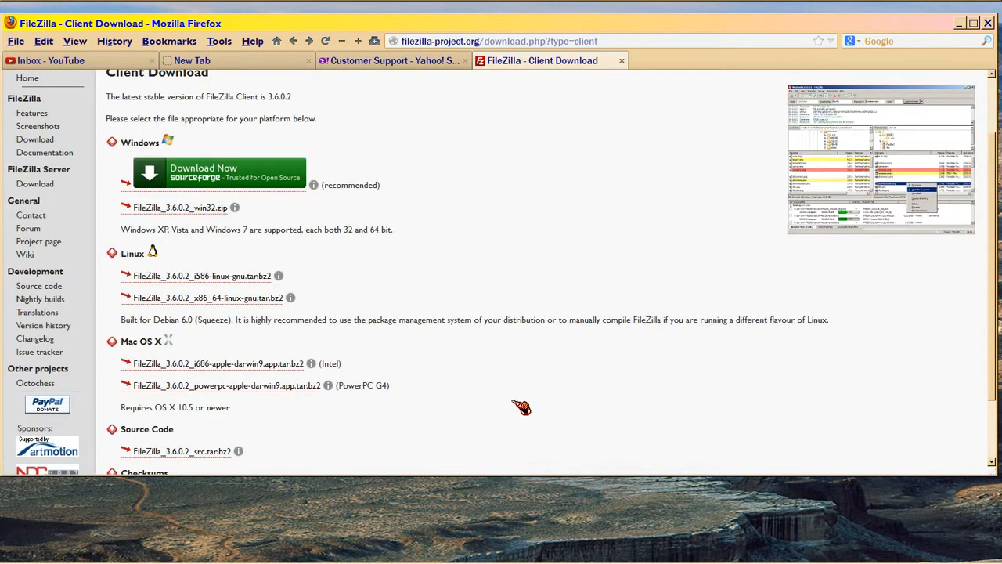
scroll("up", 3)
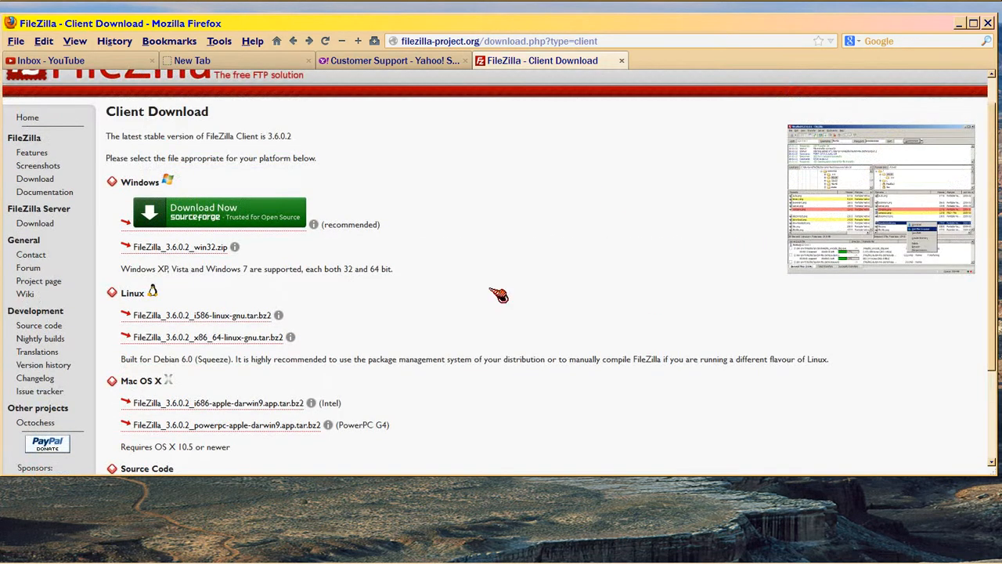
mouse_move(899, 134)
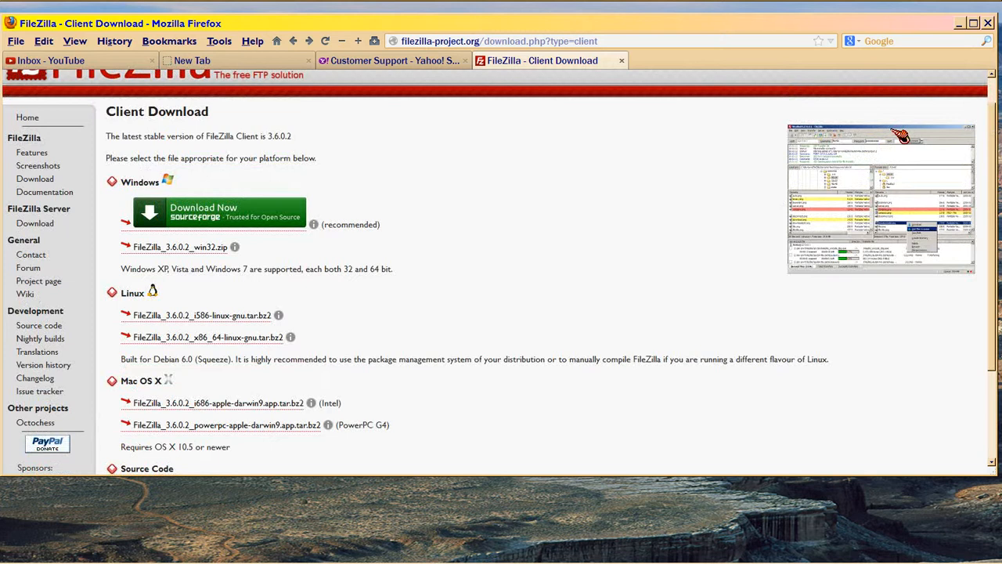
mouse_move(968, 278)
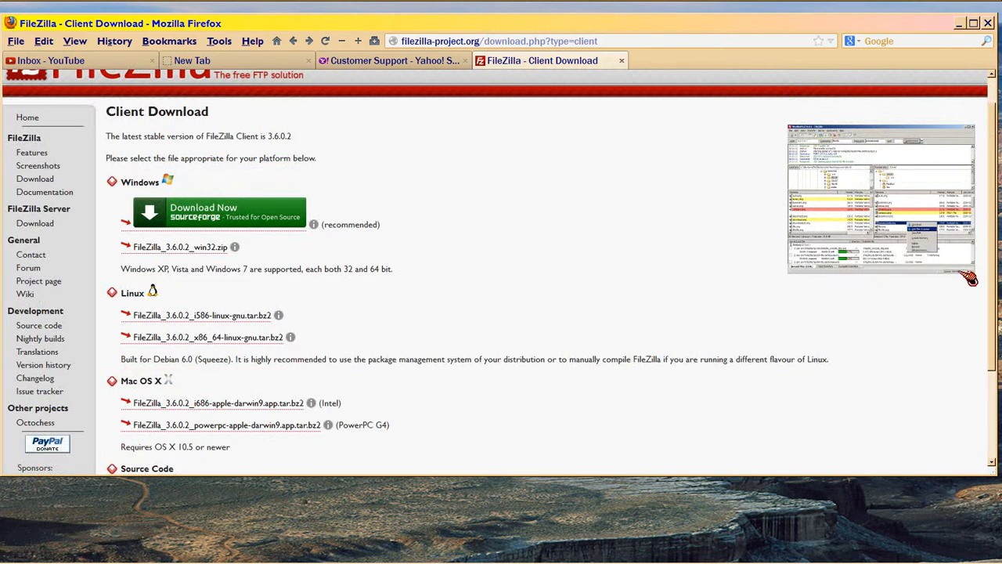
mouse_move(979, 124)
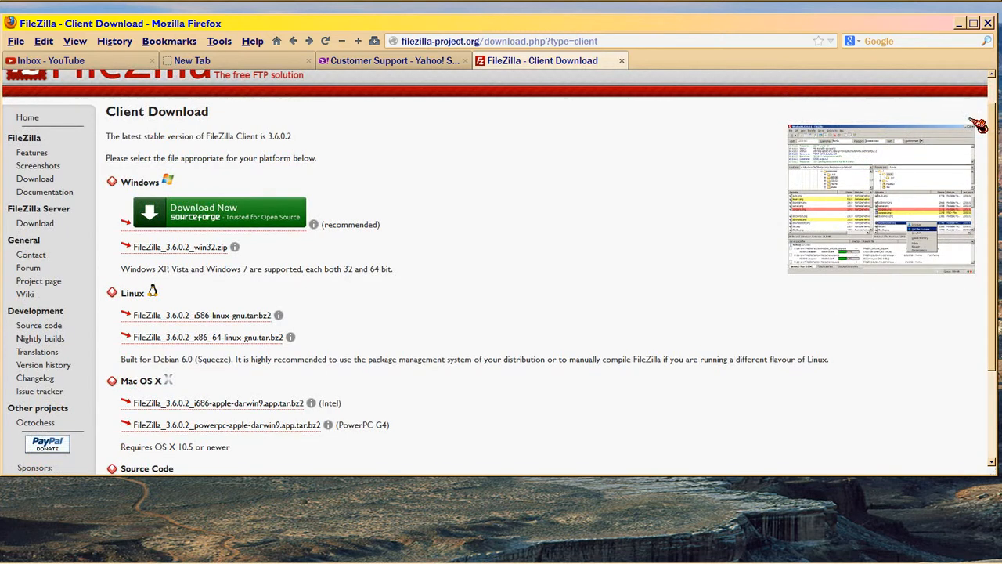
mouse_move(761, 263)
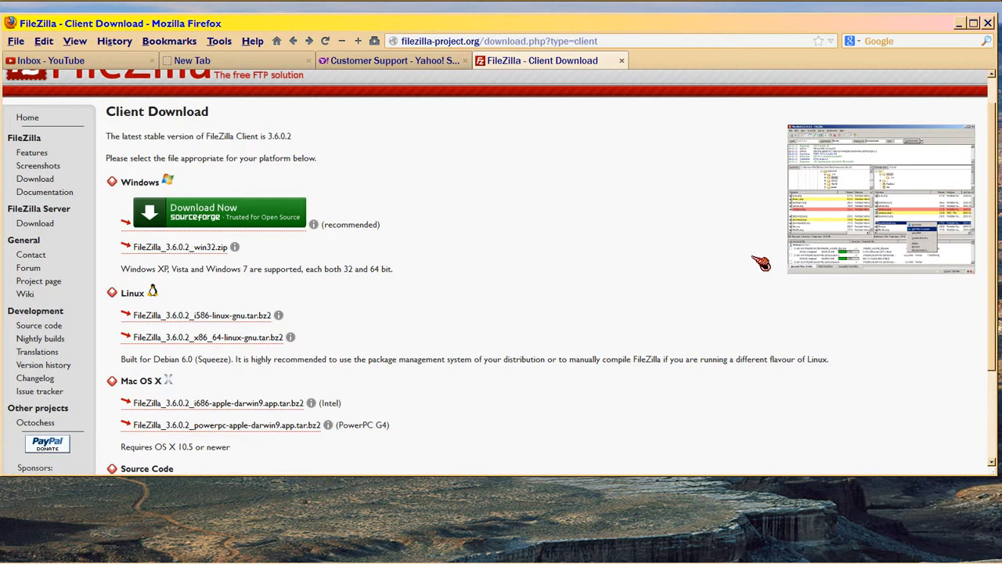
mouse_move(754, 257)
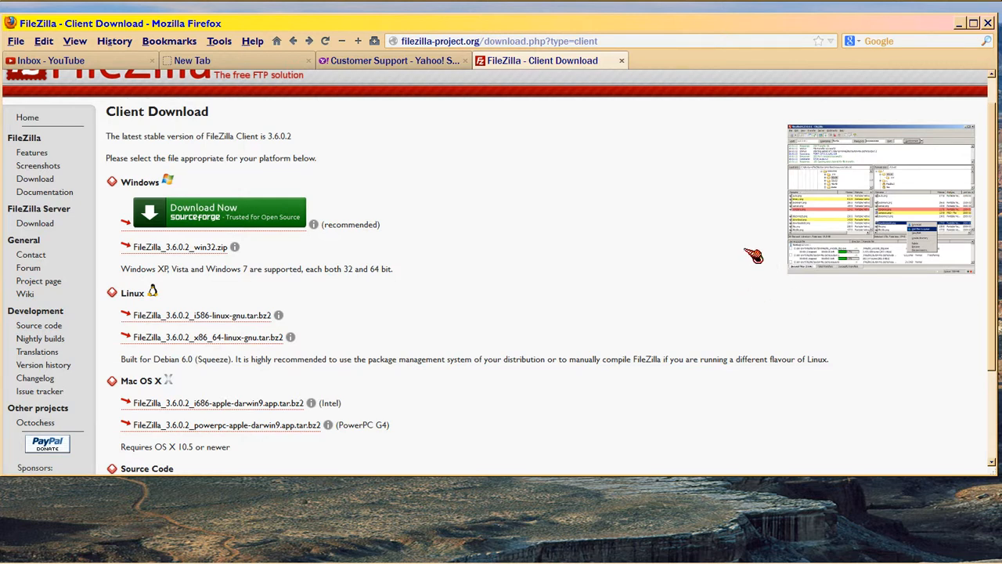
mouse_move(644, 275)
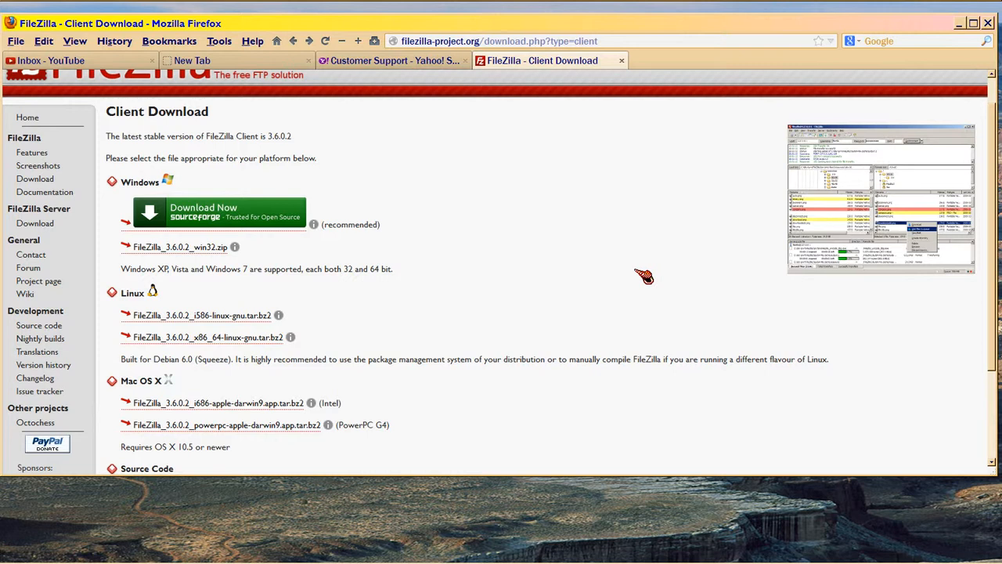
scroll("up", 3)
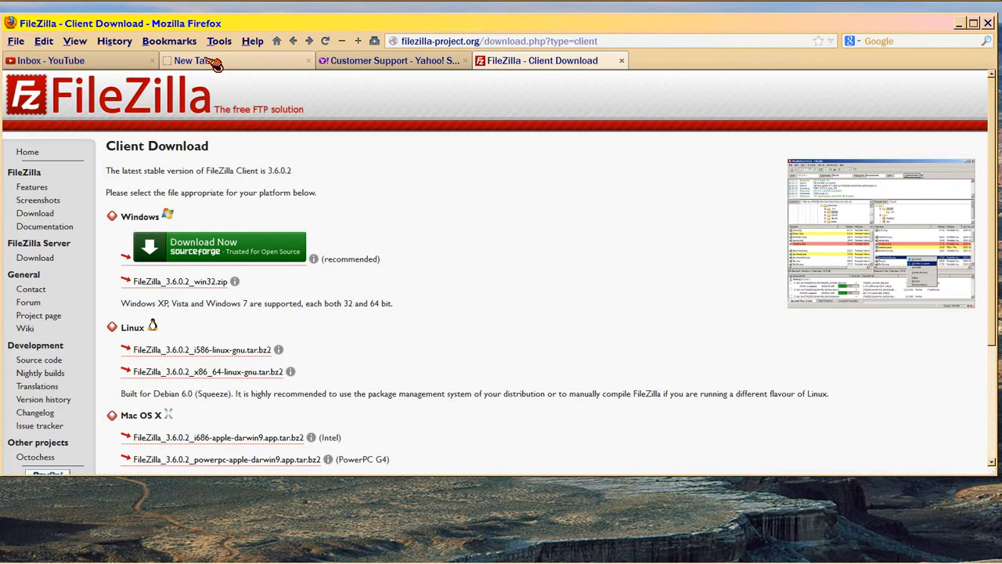
mouse_move(276, 25)
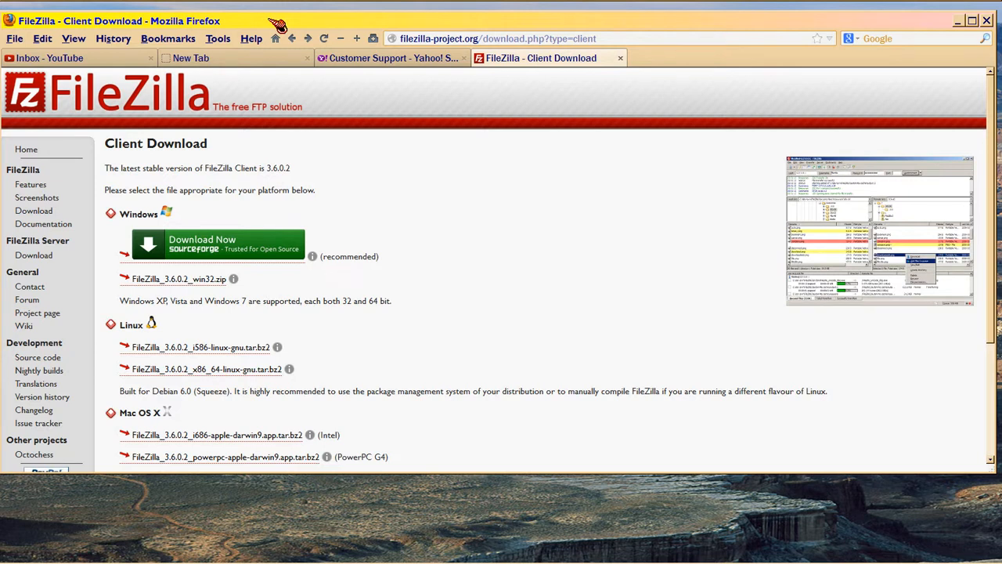
mouse_move(376, 58)
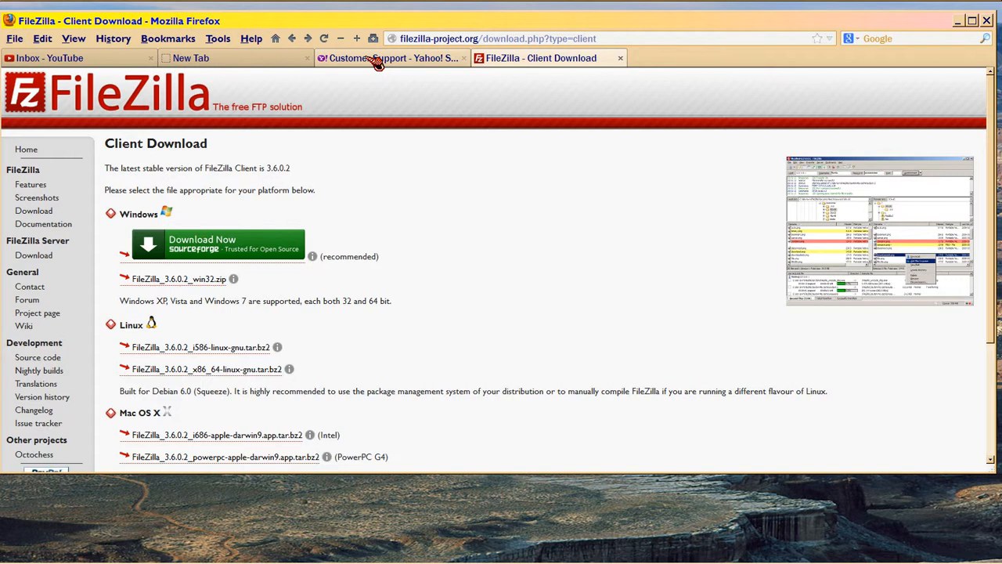
mouse_move(399, 64)
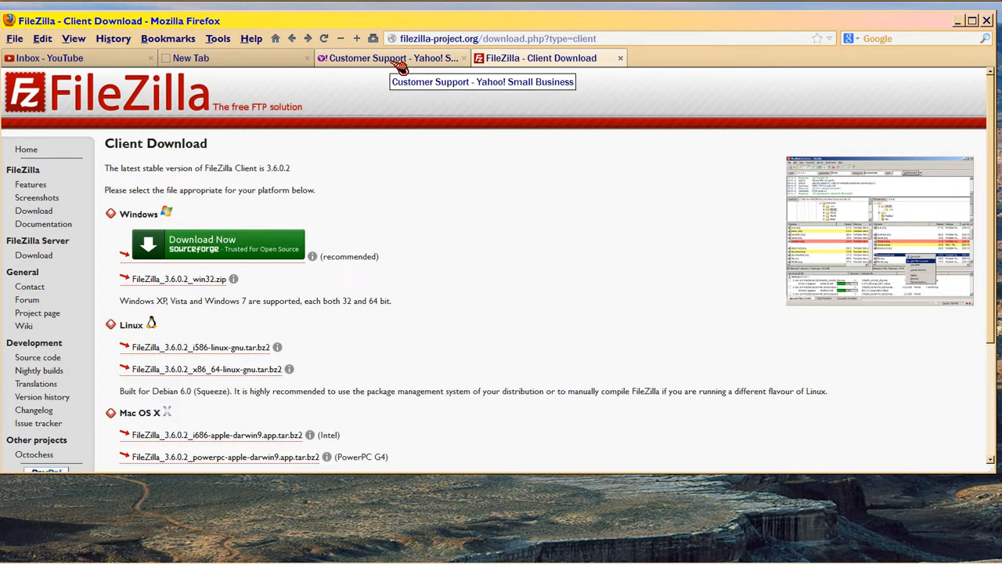